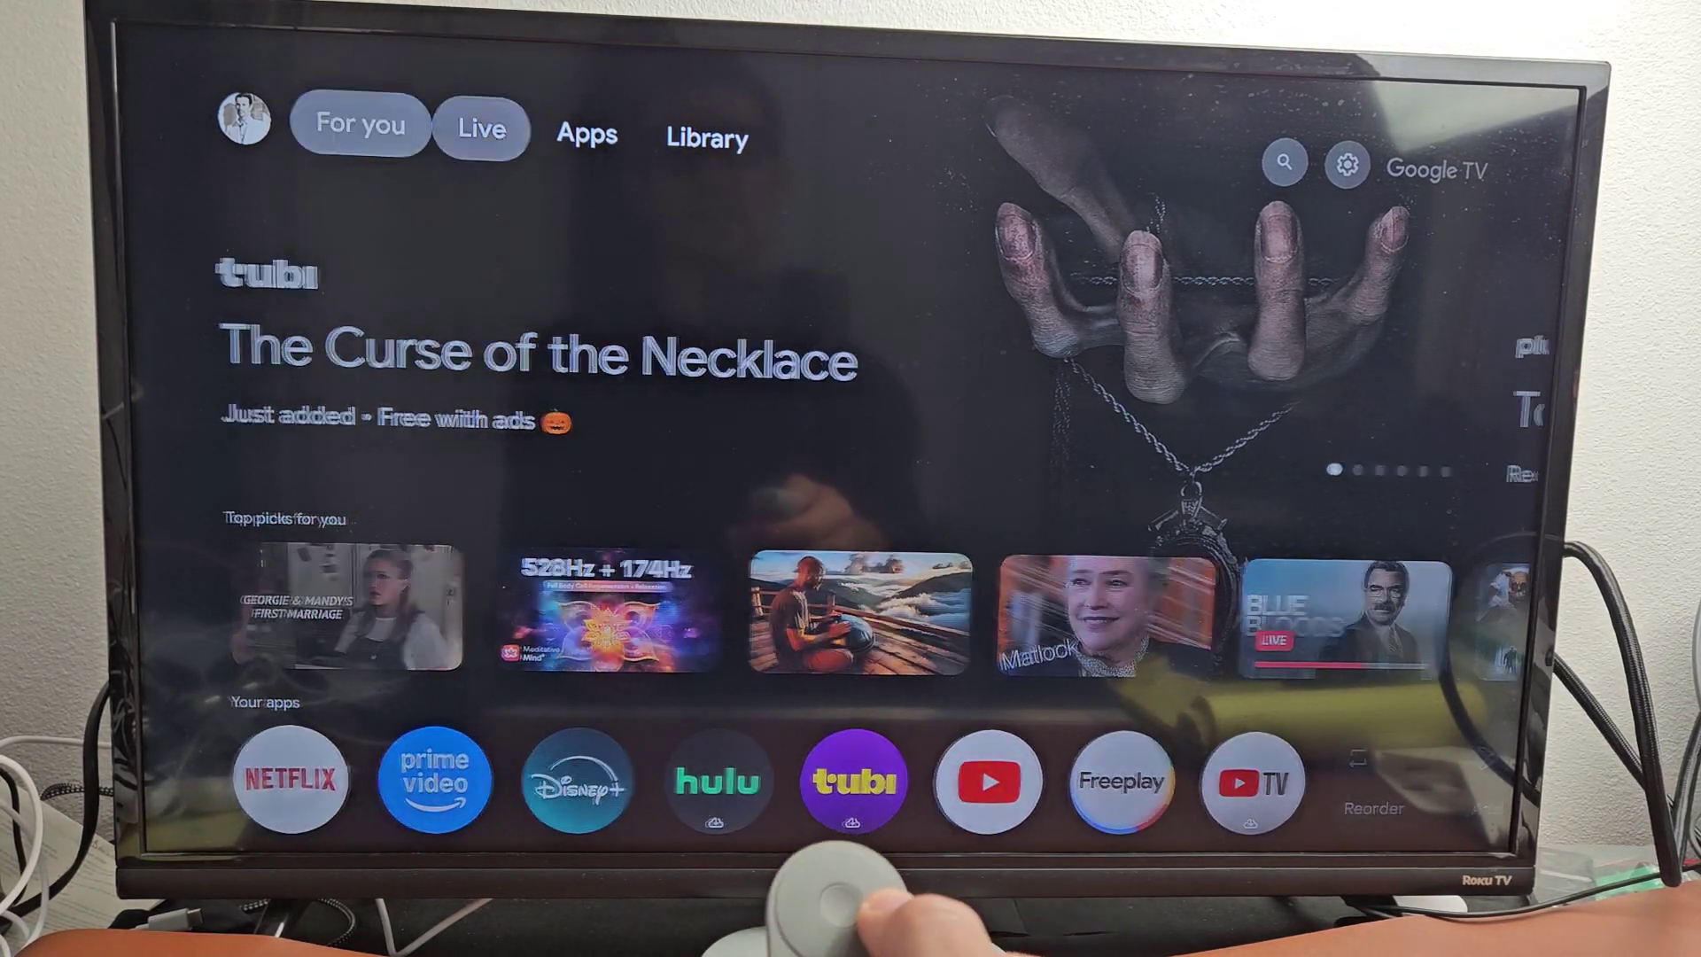
# Open the Apps tab and scroll down past app categories to the Featured by Play row
pyautogui.click(586, 137)
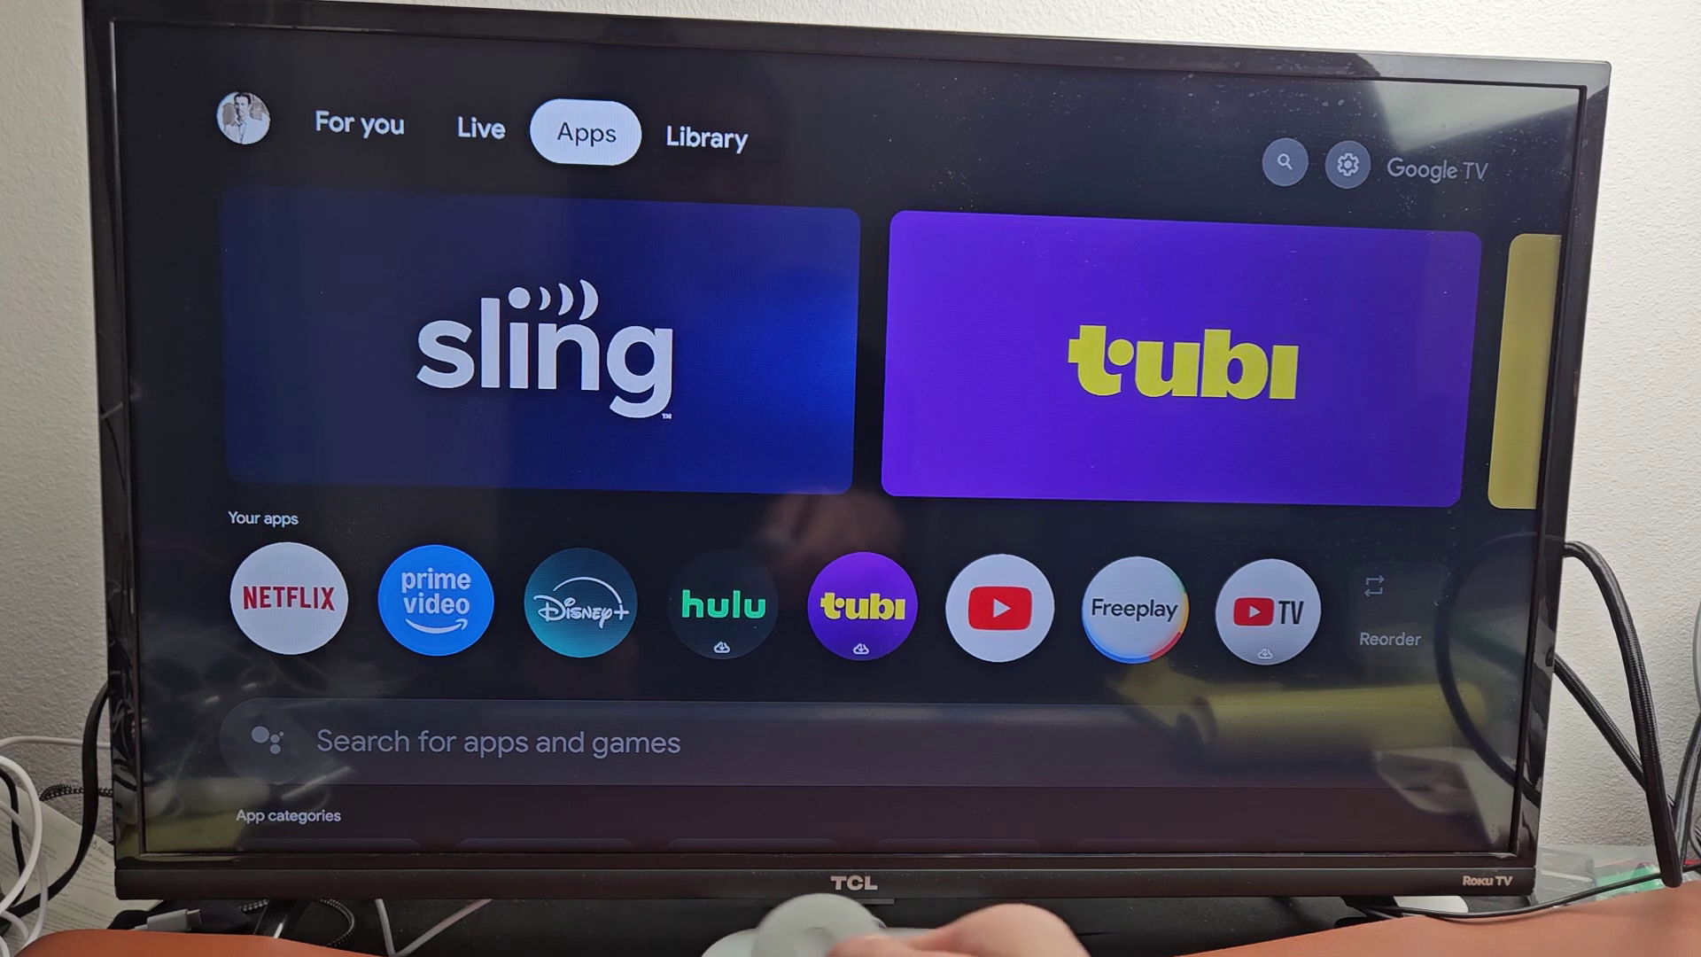
pyautogui.scroll(-3)
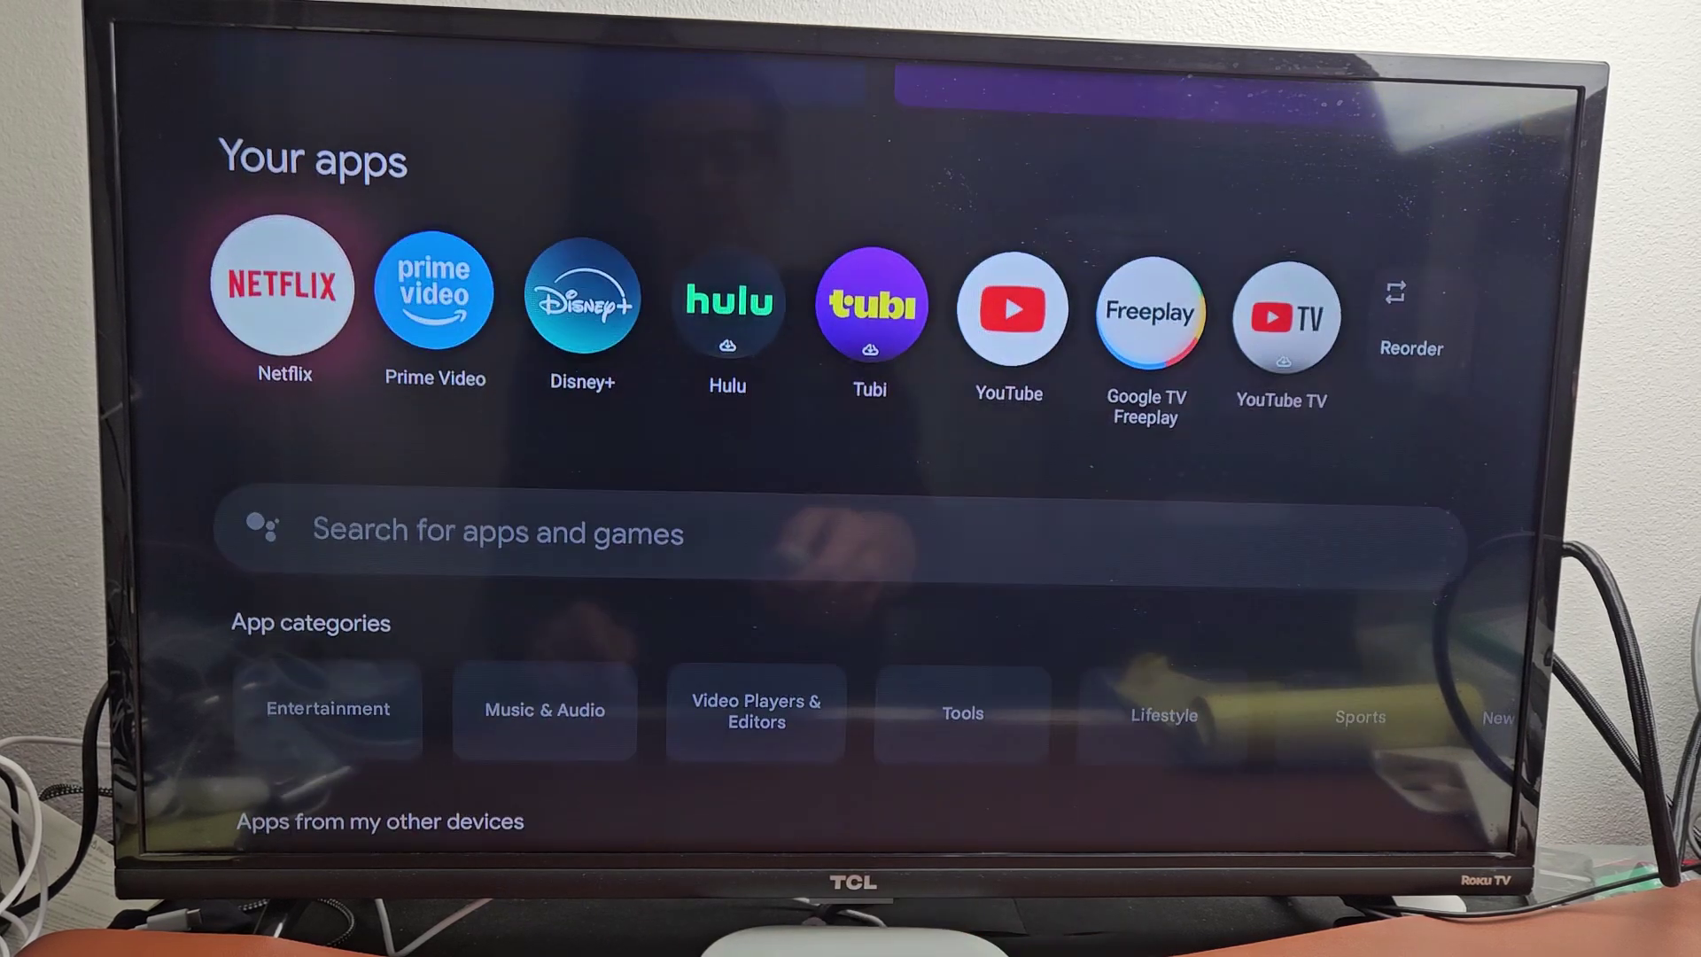
pyautogui.scroll(-3)
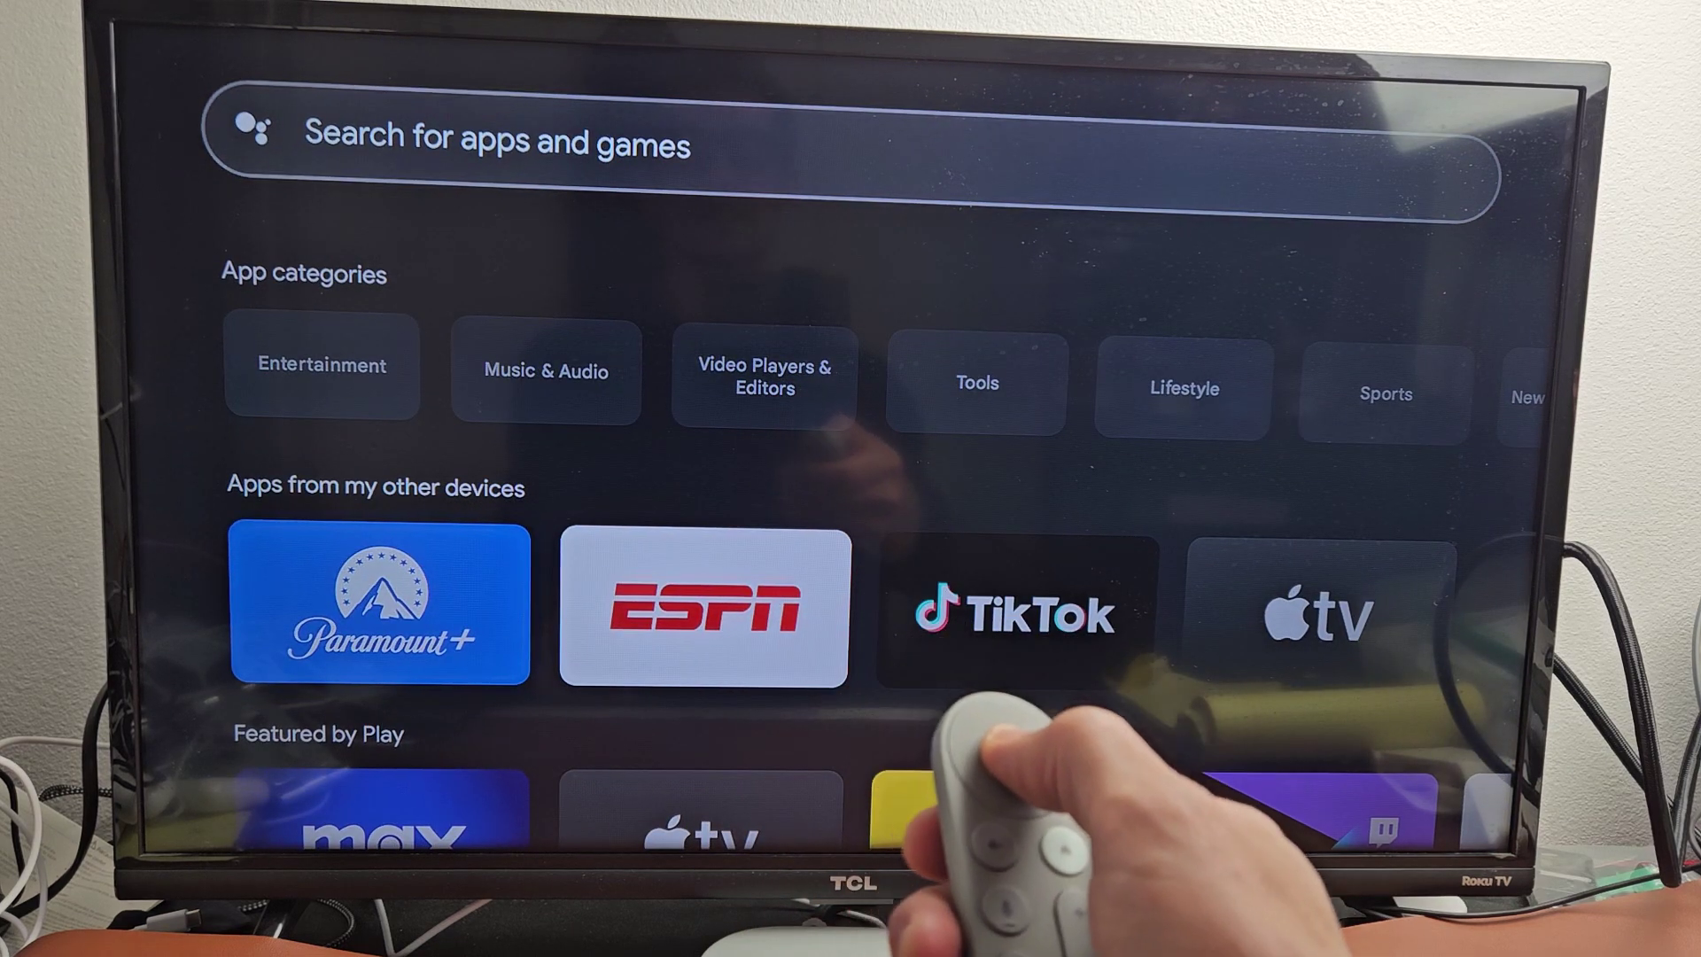
pyautogui.click(704, 141)
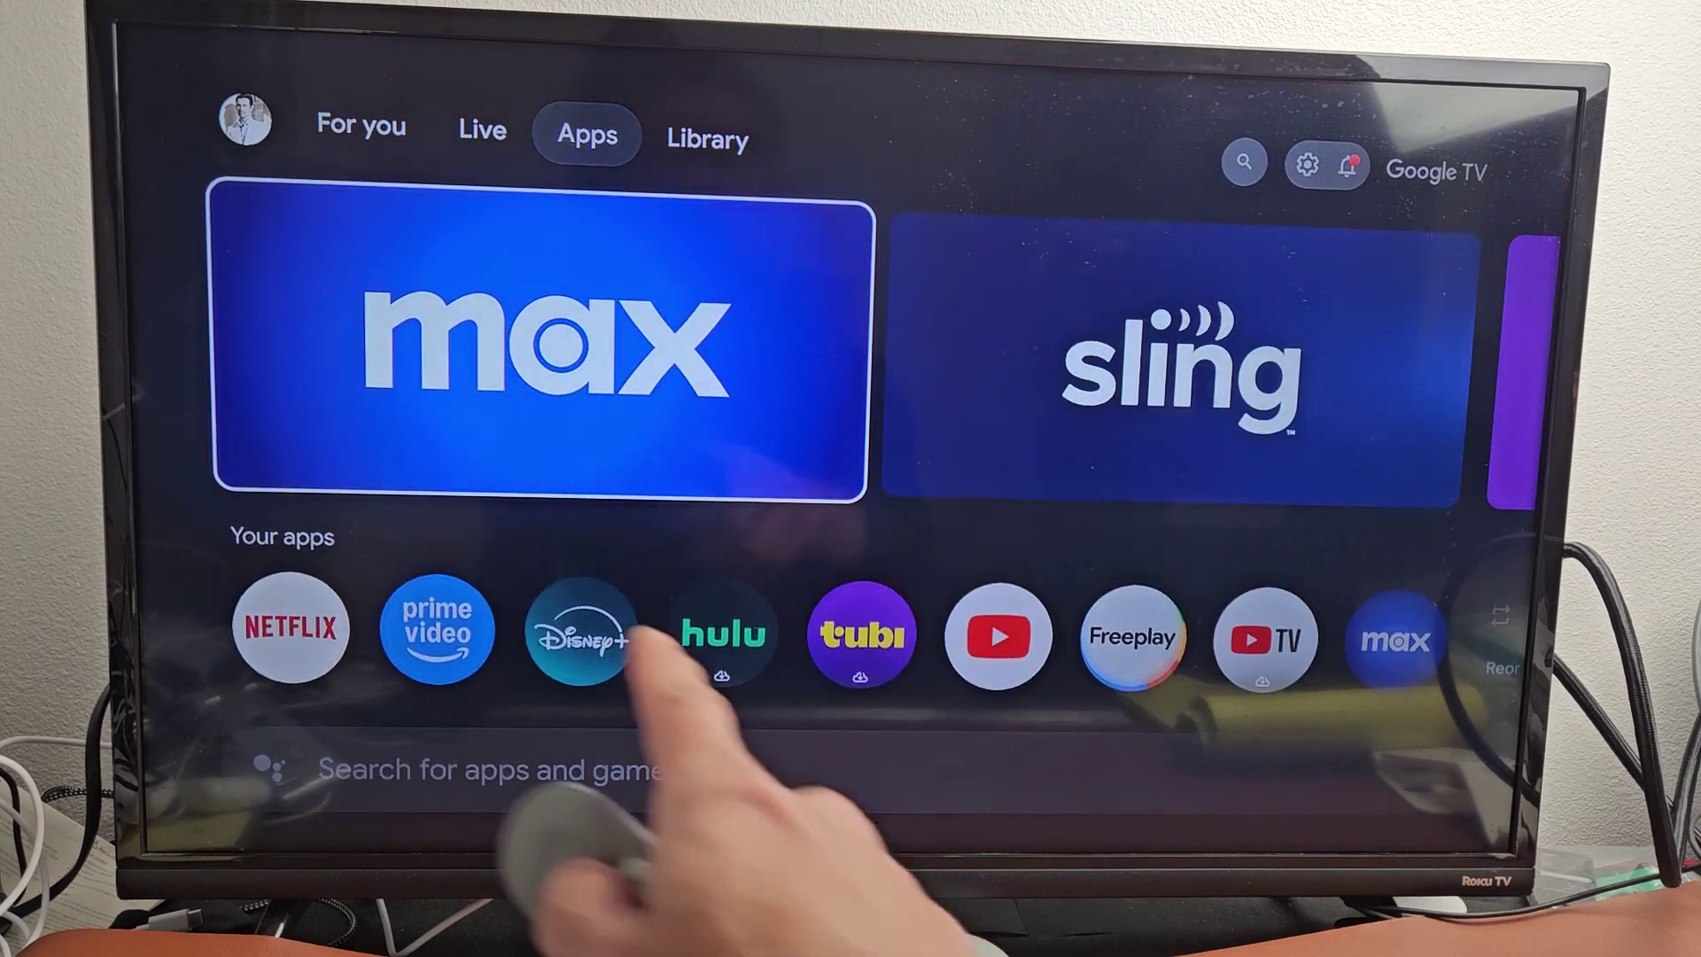
# Scroll to the Your apps row to confirm Max appears after YouTube TV
pyautogui.scroll(-3)
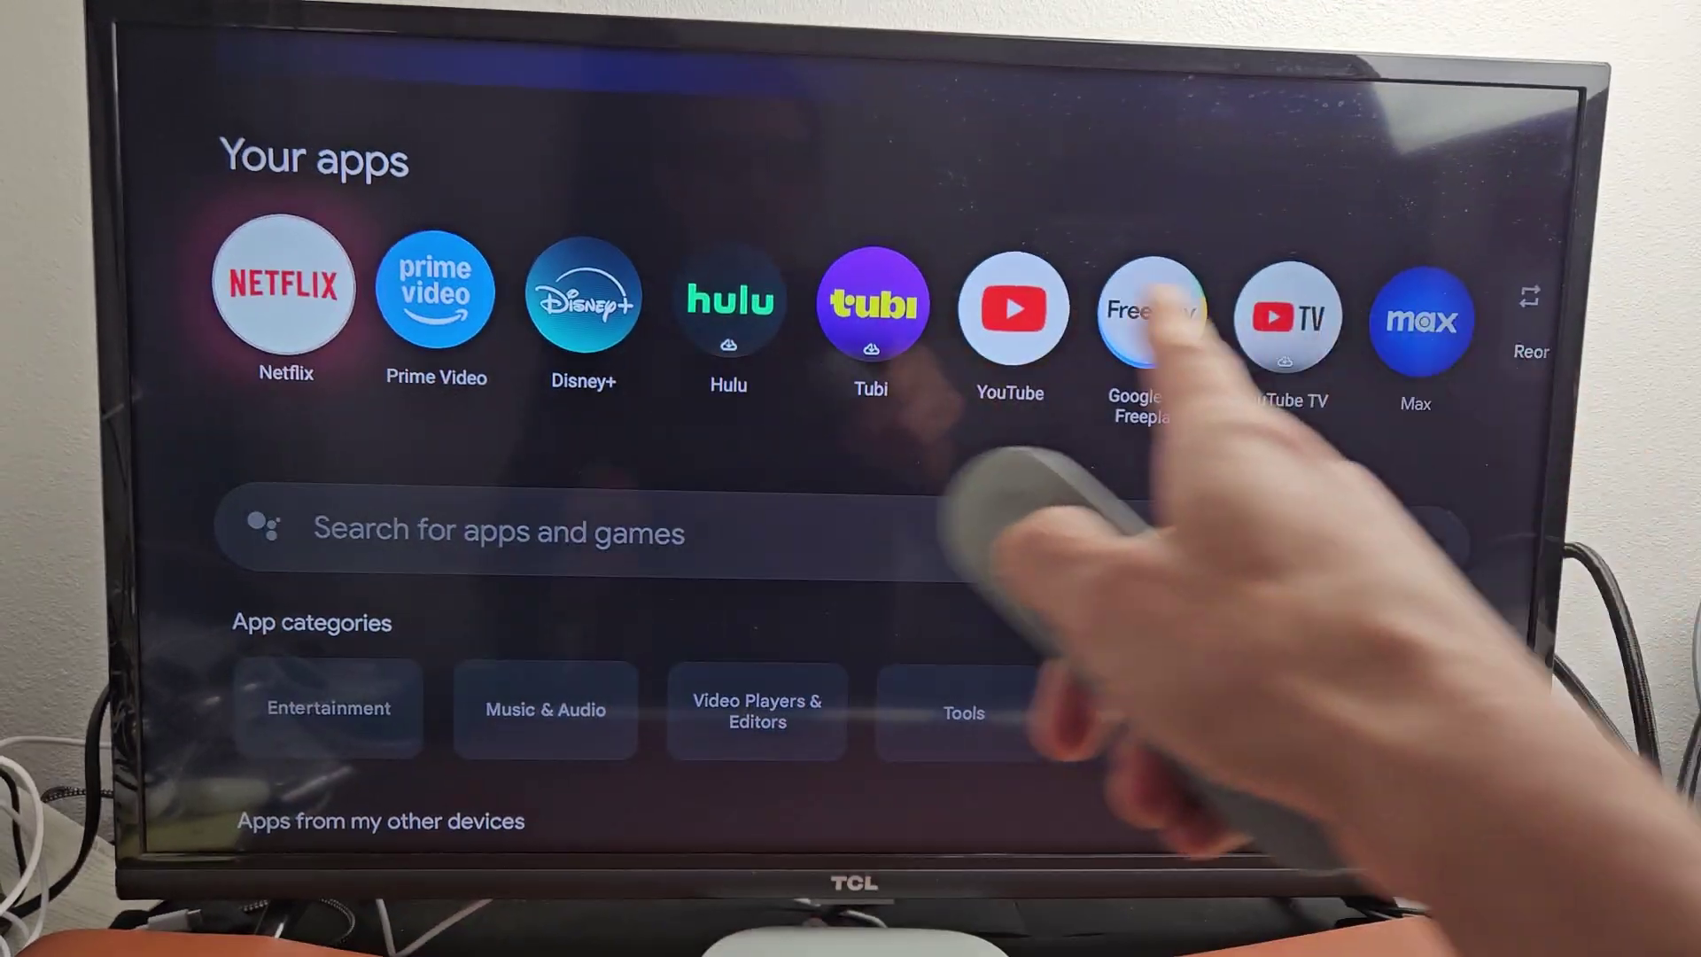